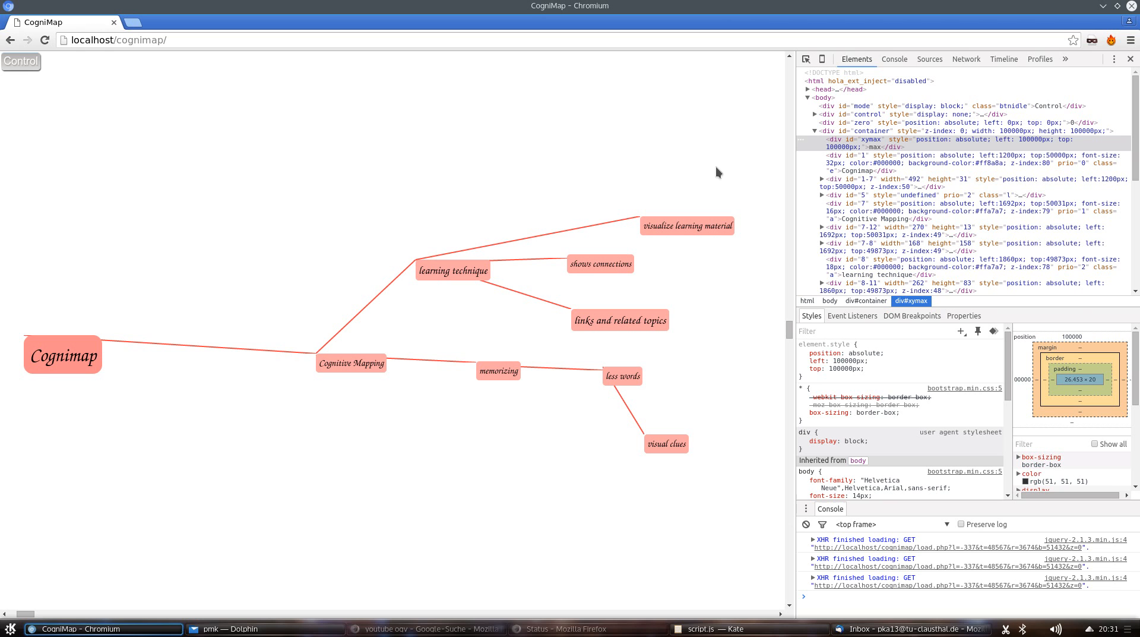
mouse_move(406, 515)
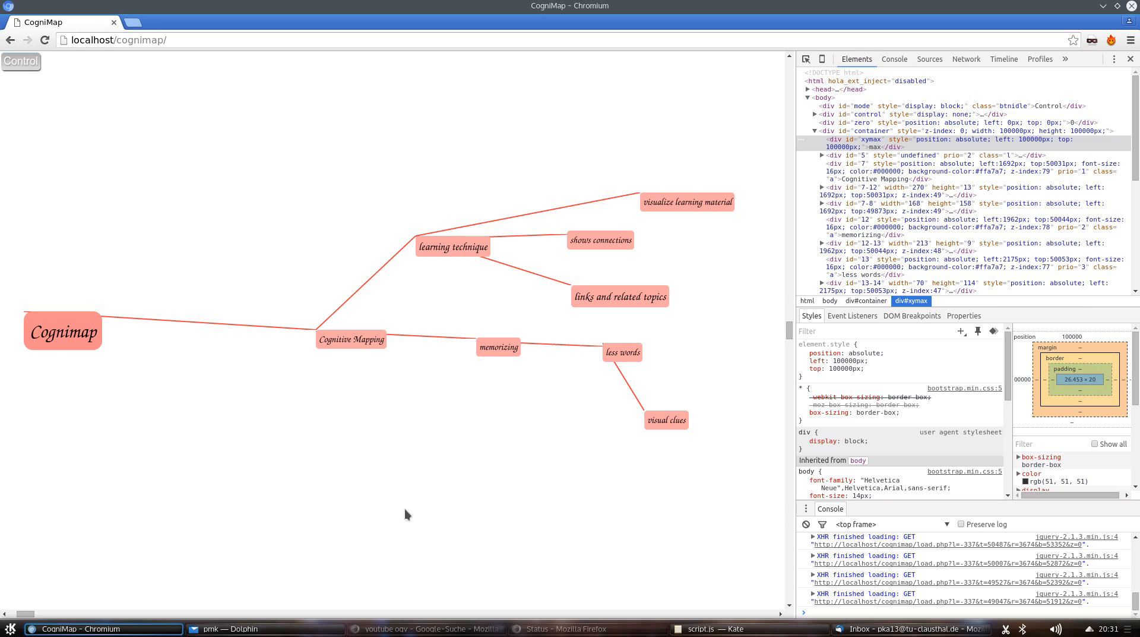
mouse_move(166, 190)
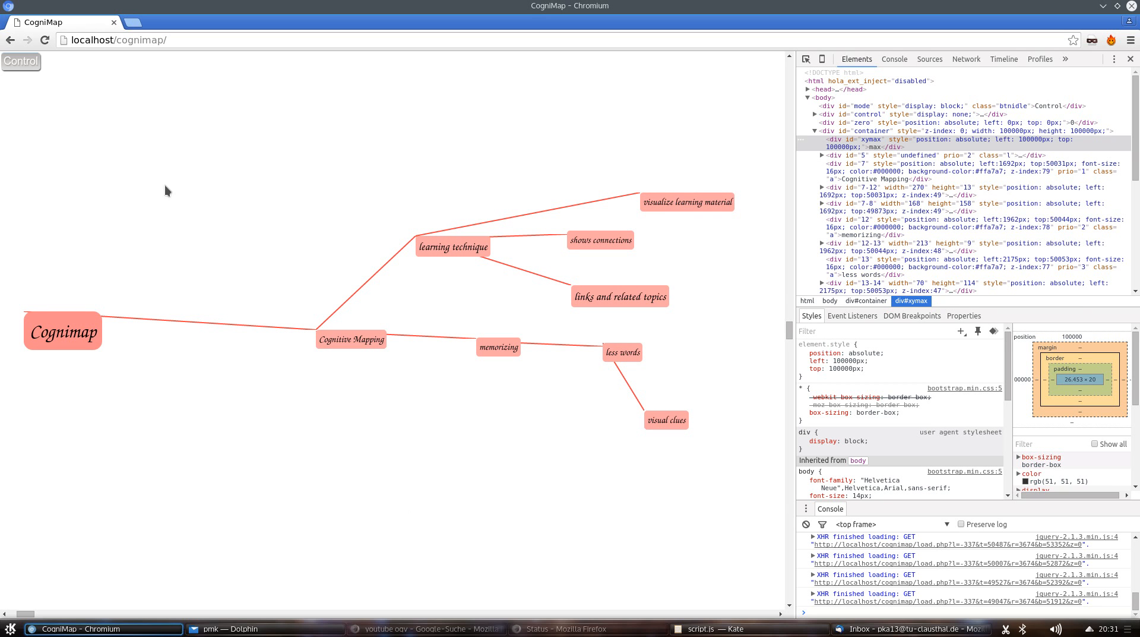
- Create a new node from Cognimap with red line colour, size 19 and cyan background
click(21, 61)
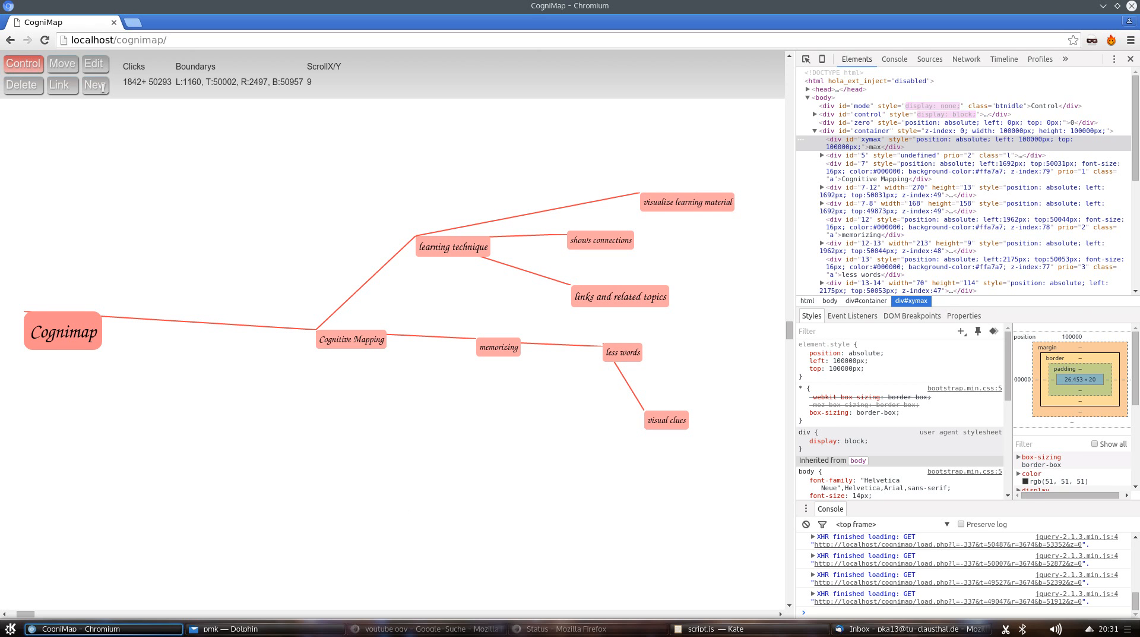
click(137, 65)
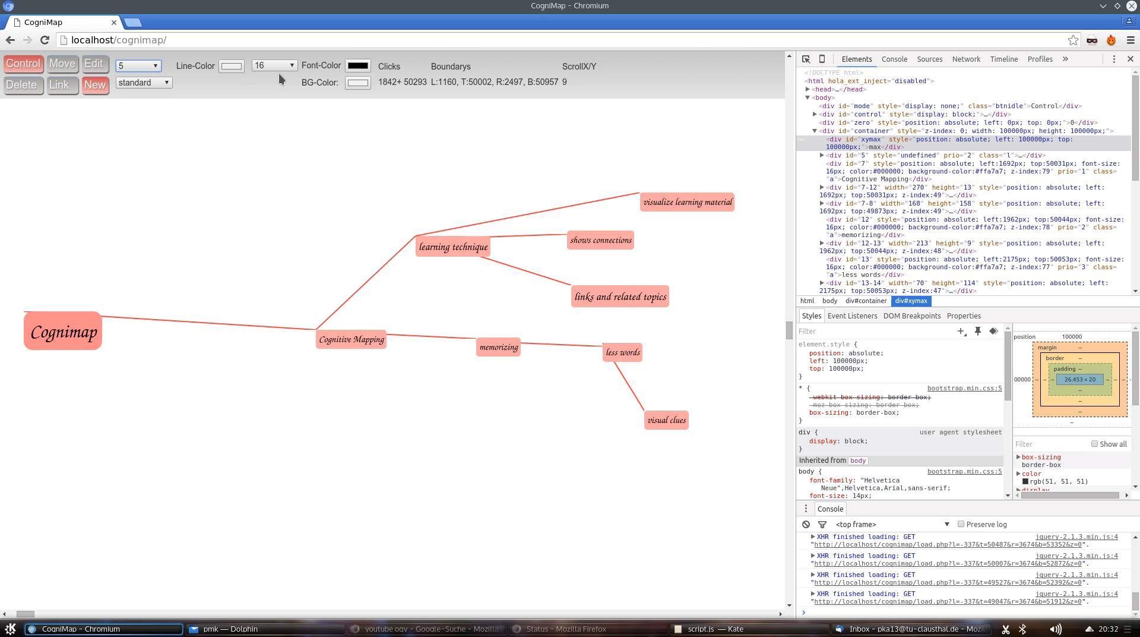
click(271, 65)
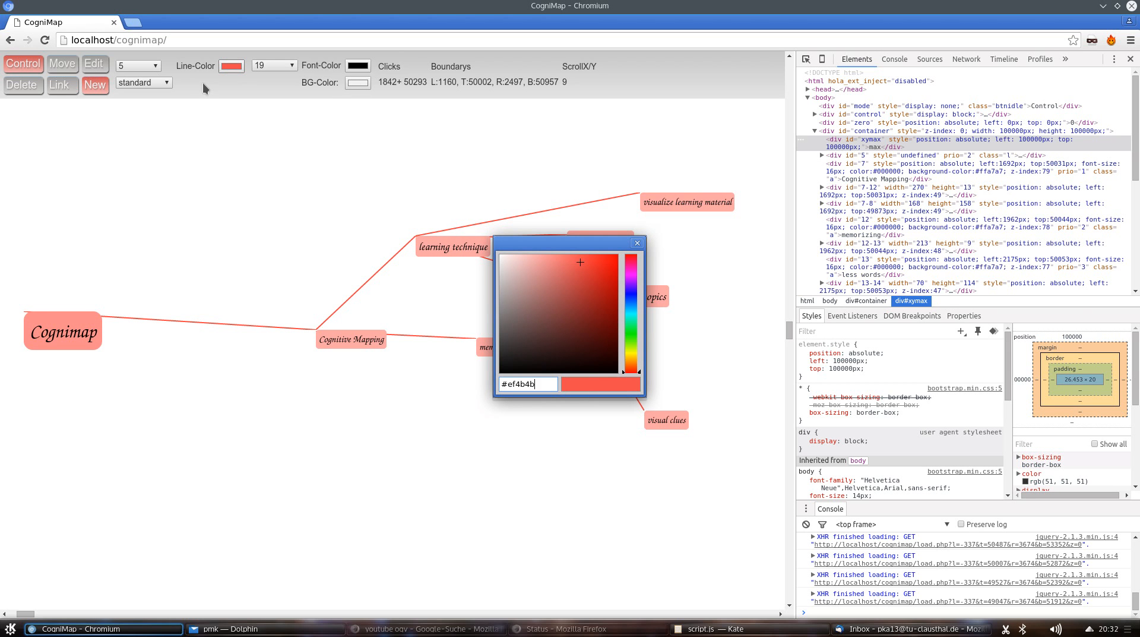
click(637, 242)
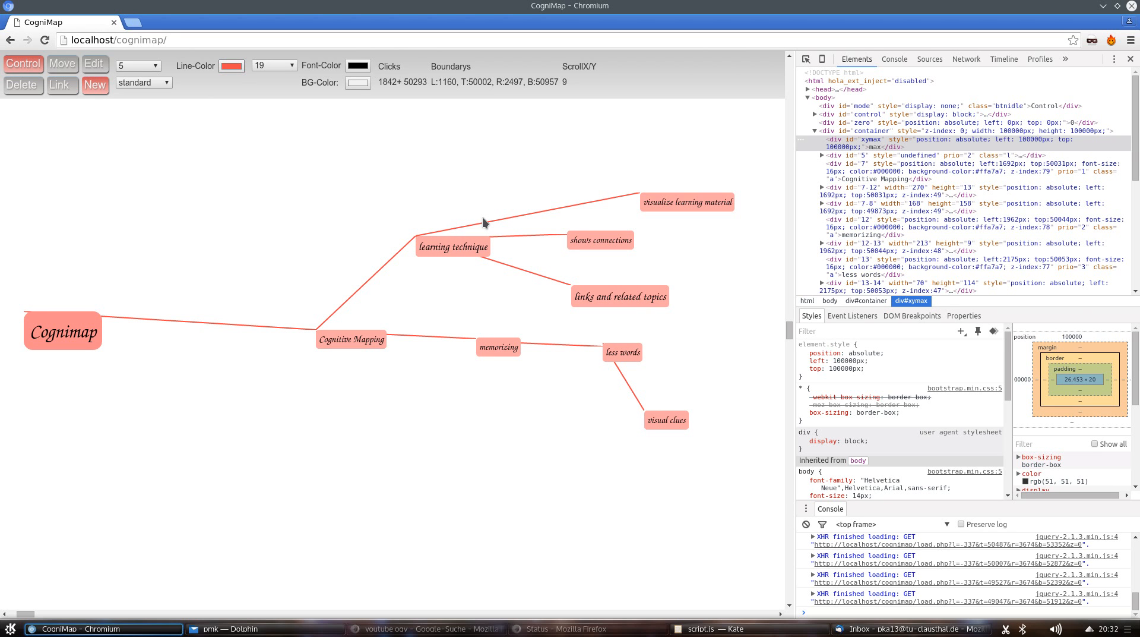
mouse_move(123, 116)
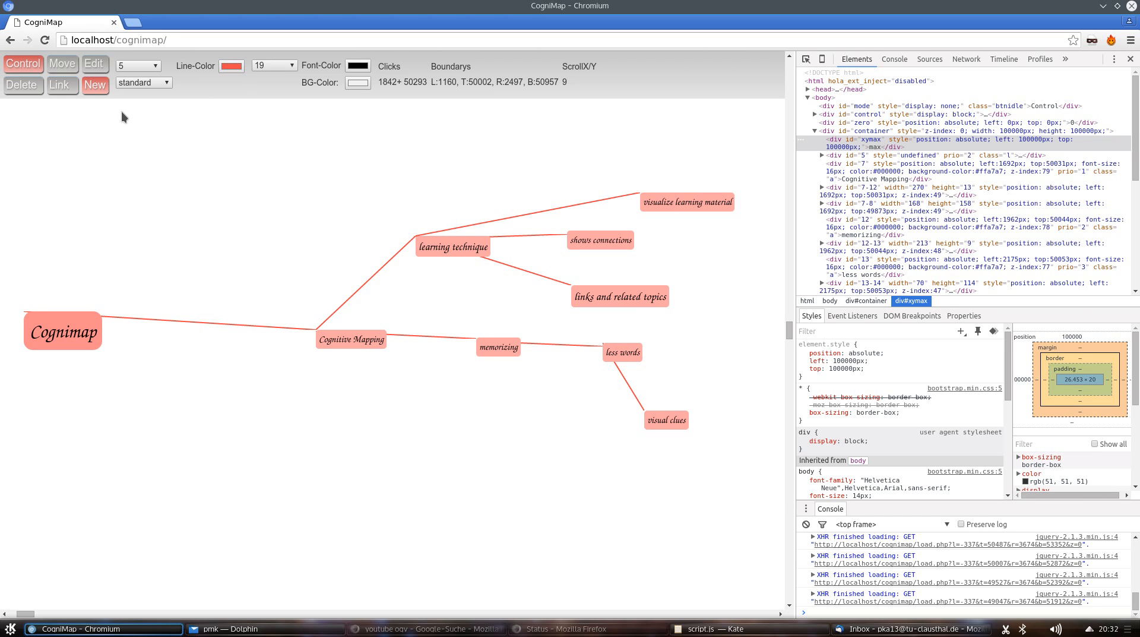
click(358, 82)
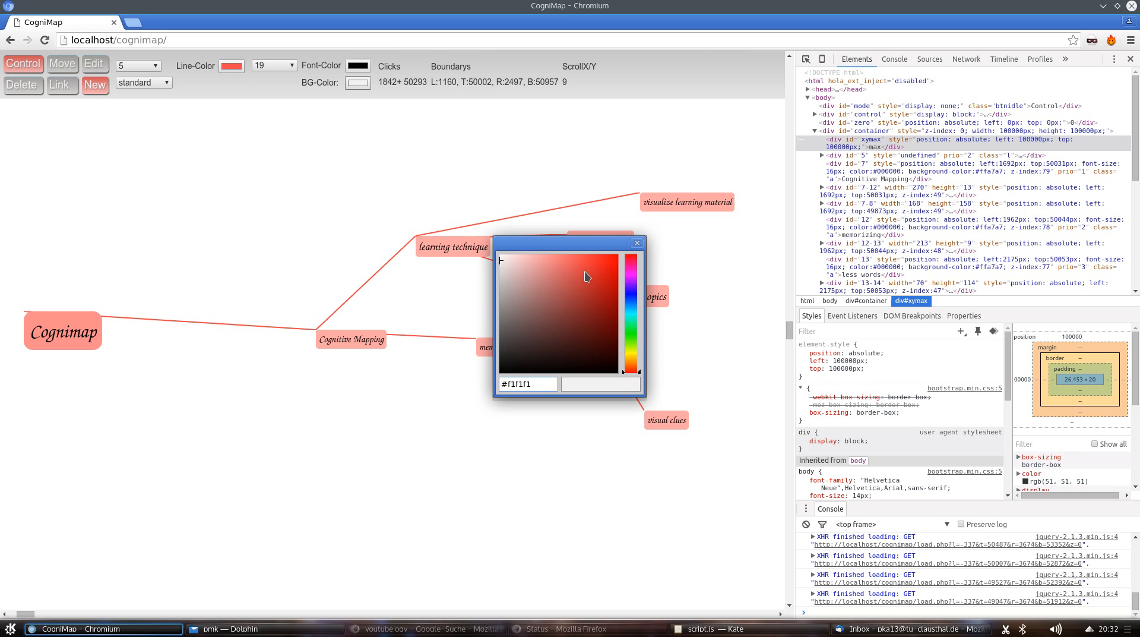
click(530, 262)
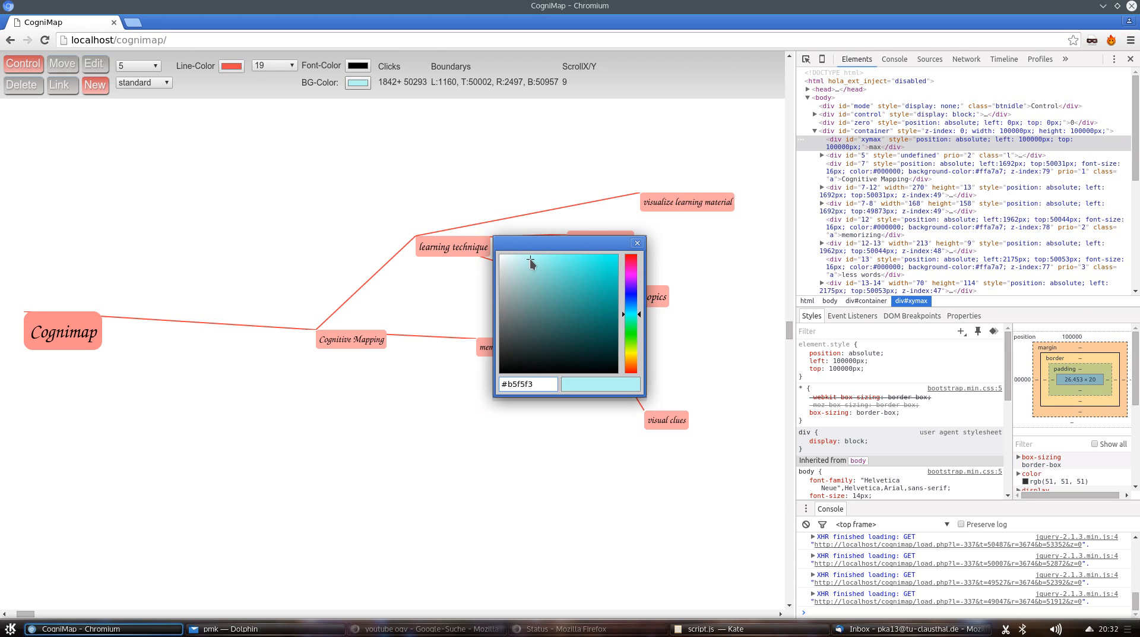
click(636, 242)
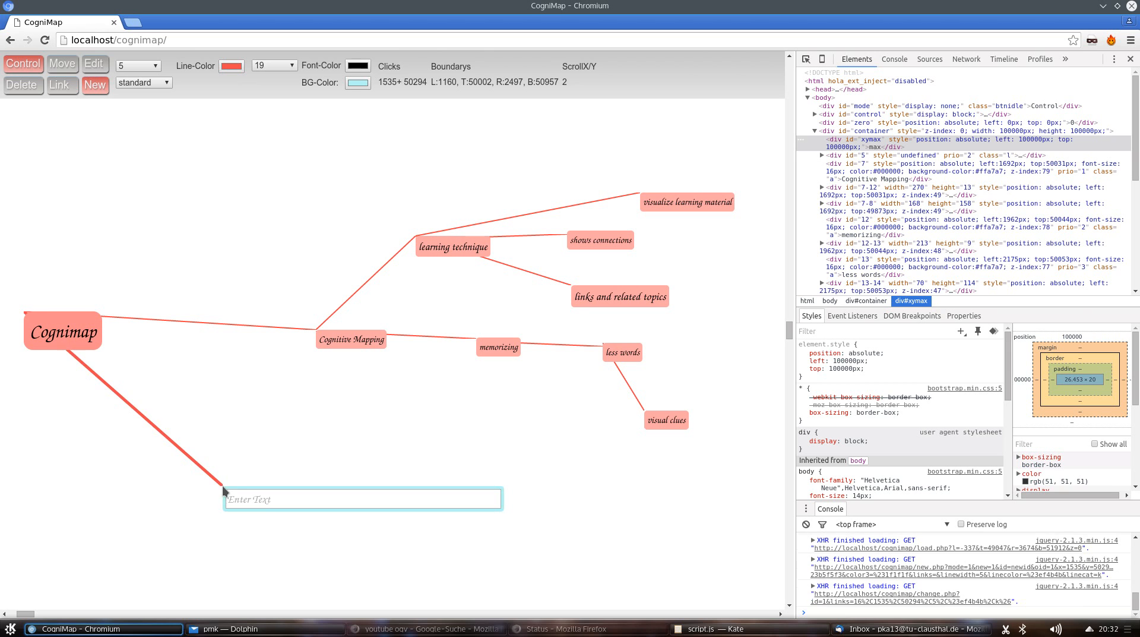
- Type 'cs' as the new cyan node's CS50 label
text(cs)
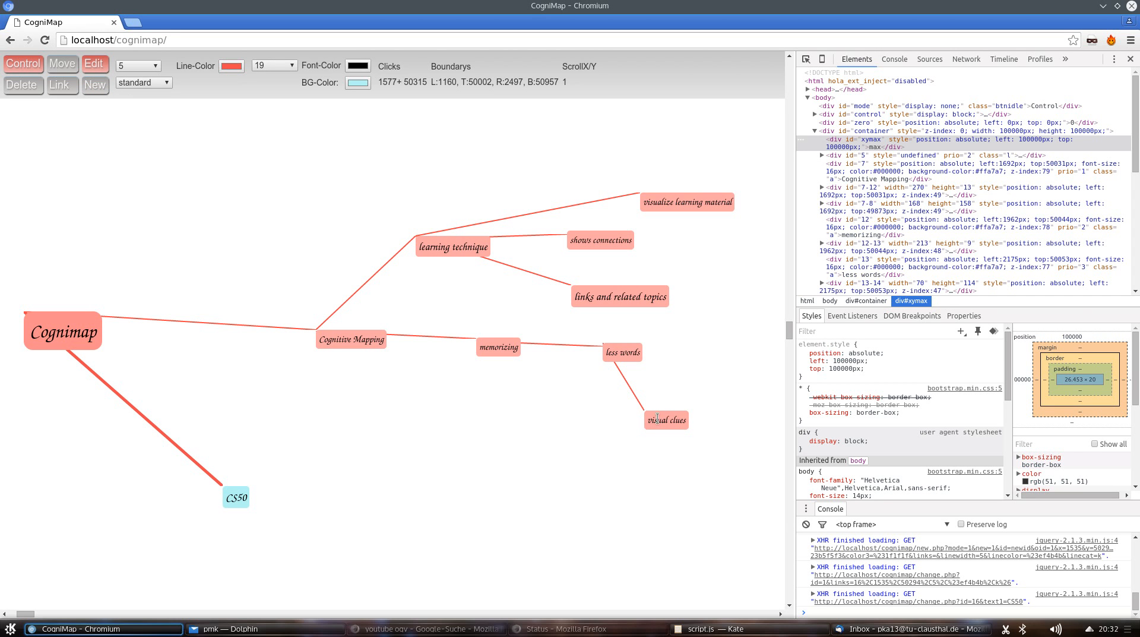
- Select and remove the visual clues node, then drag CS50 lower and right
click(273, 65)
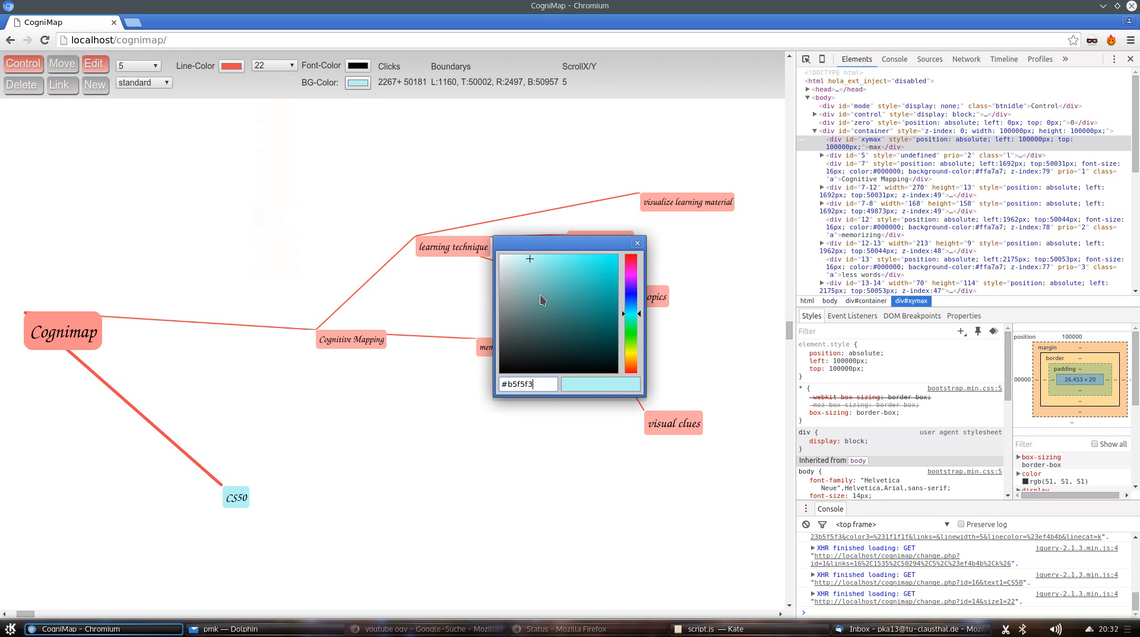
click(623, 259)
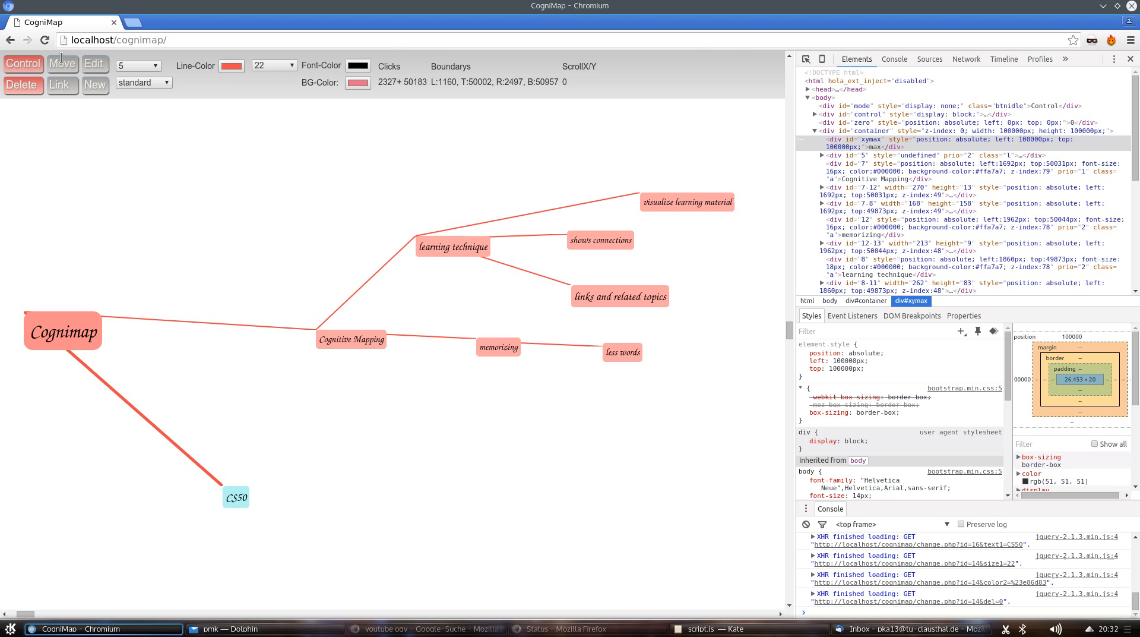
drag(235, 497, 251, 446)
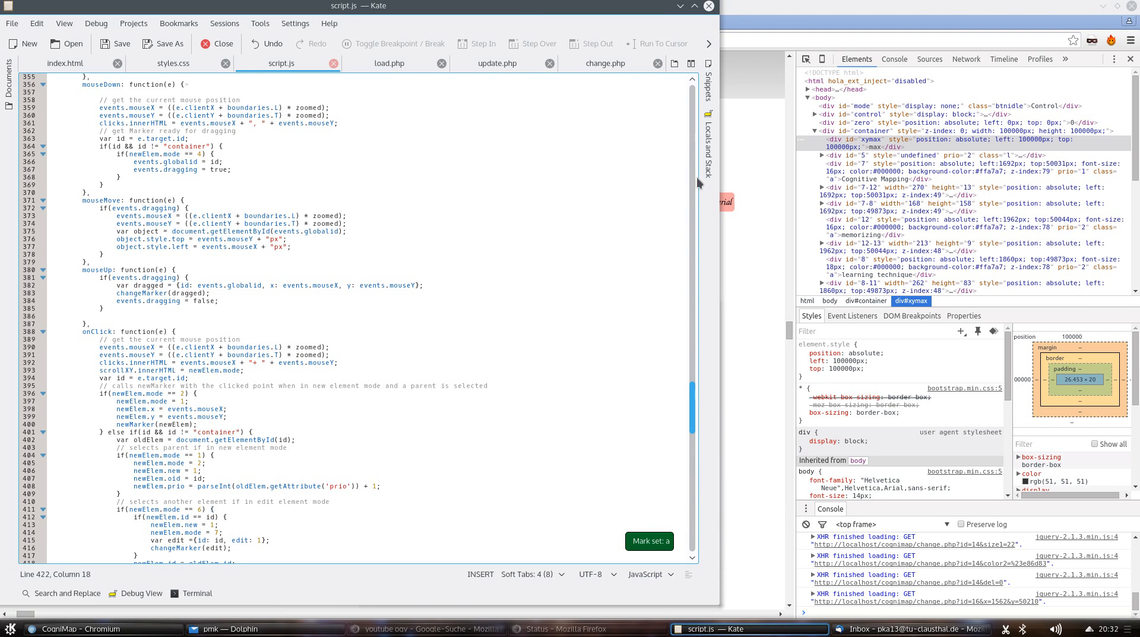
- Scroll script.js, view load.php and update.php in Kate, then bring up Firefox
scroll(down, 3)
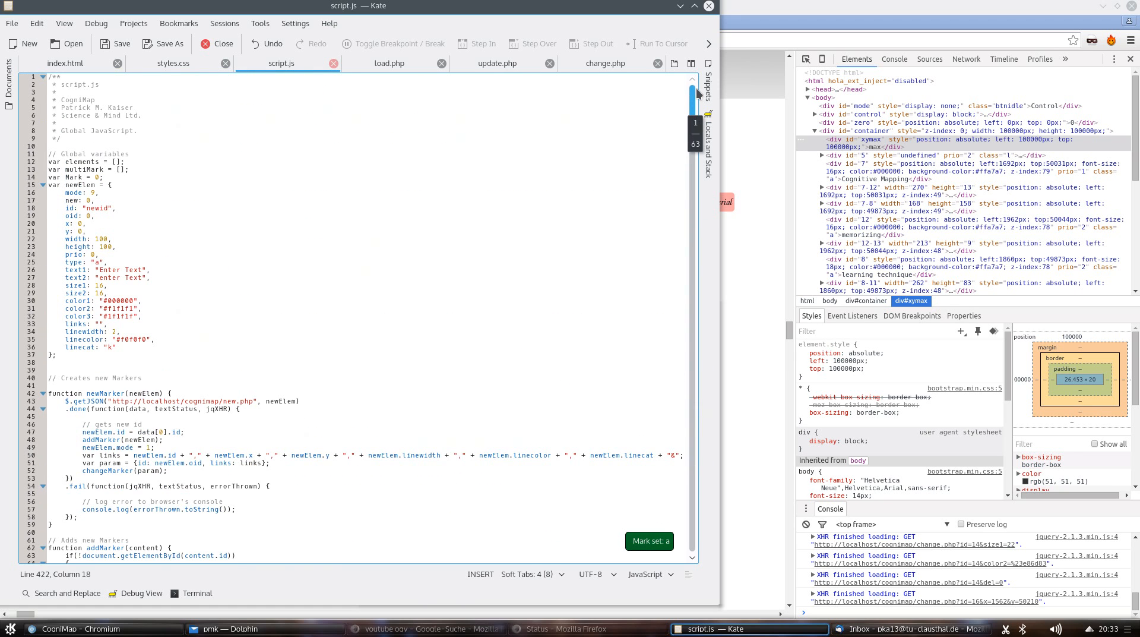
click(389, 64)
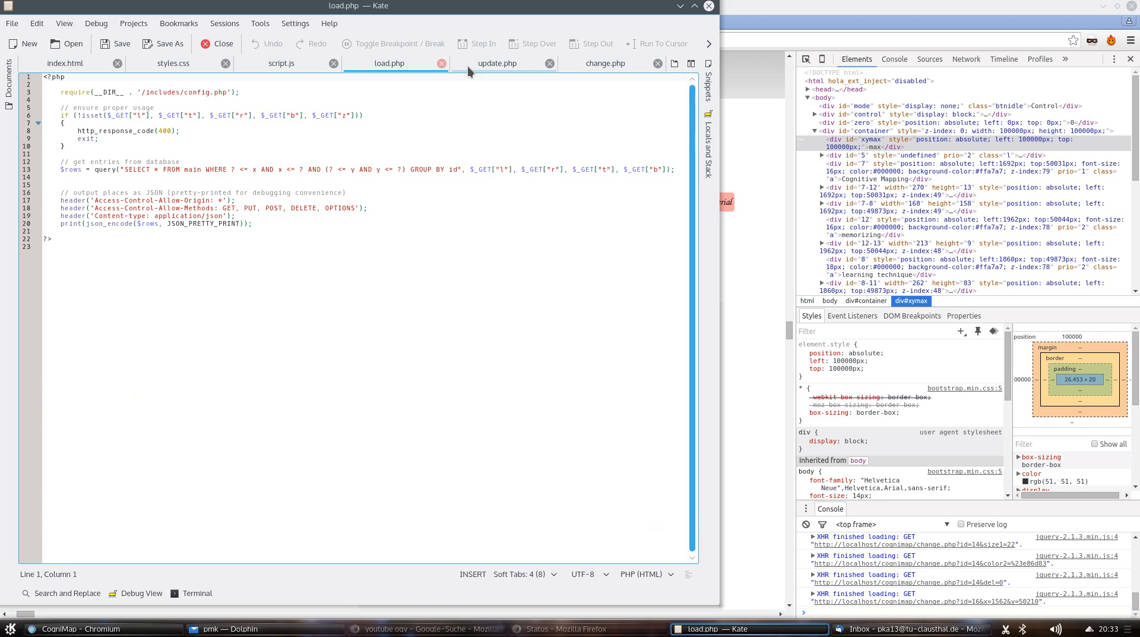
click(497, 63)
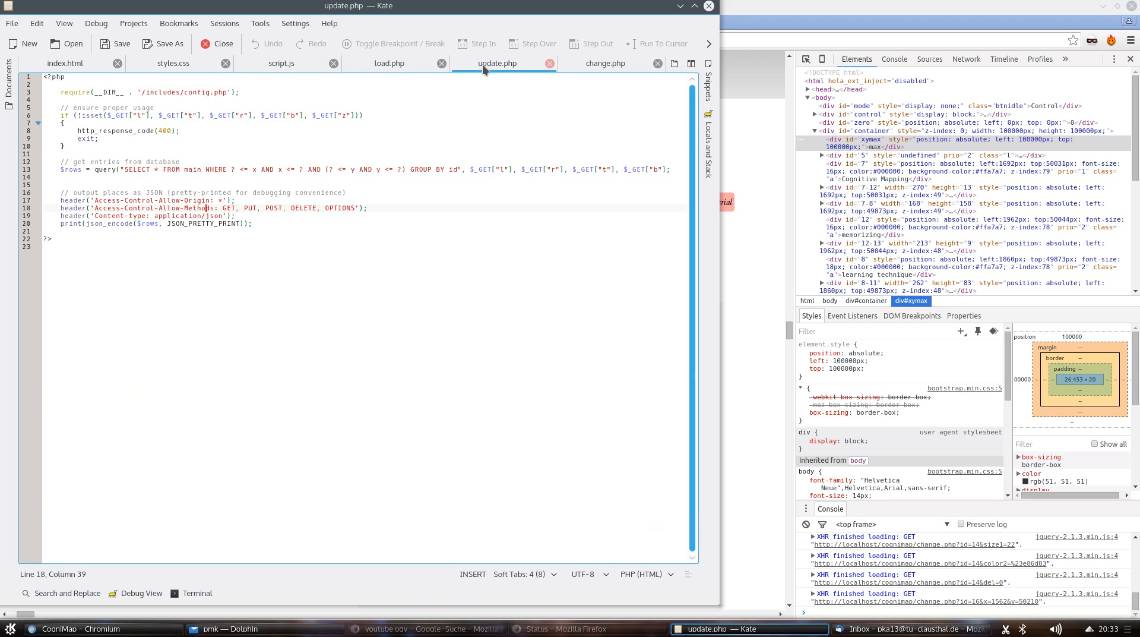
click(426, 628)
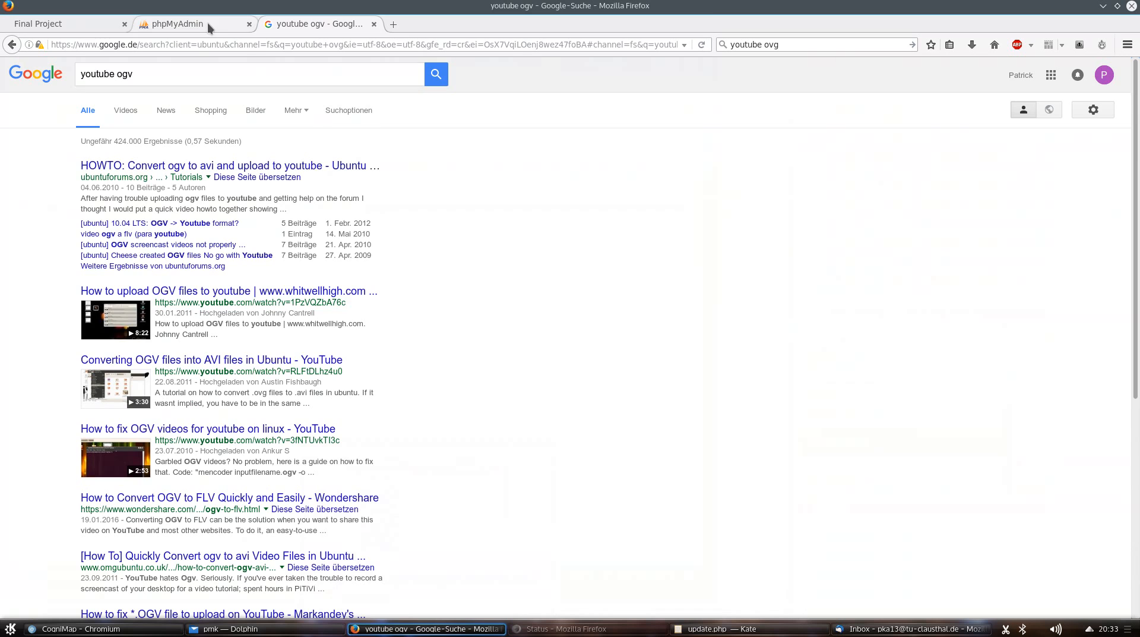
- Submit the phpMyAdmin login for the cognimap database
click(185, 23)
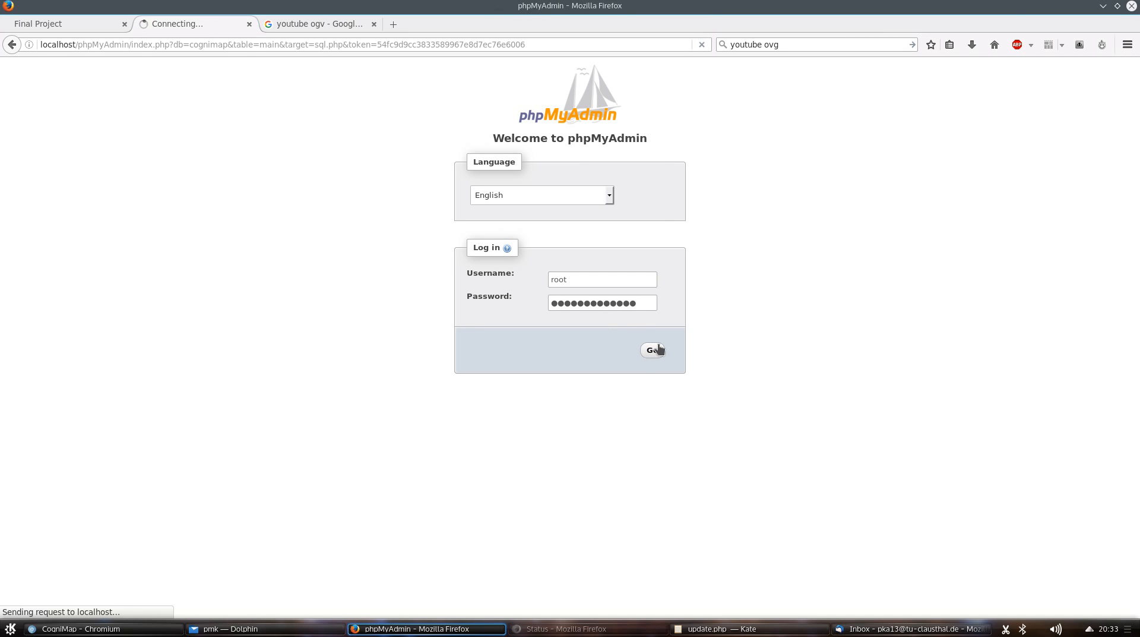
click(651, 350)
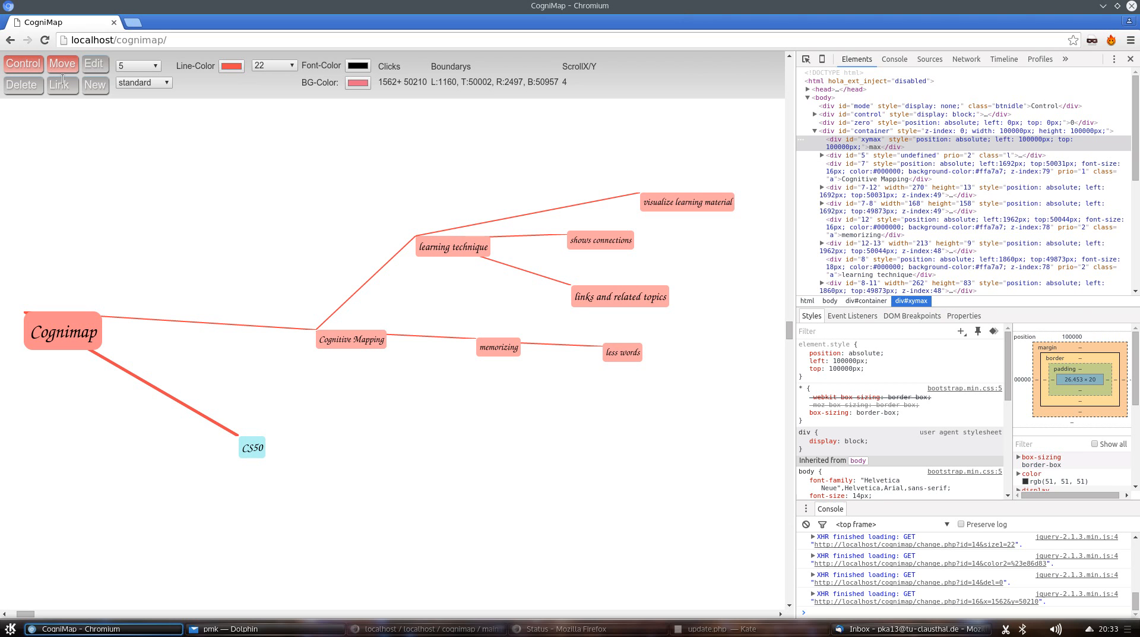
- Set the new CS50-linked node to image type and type file name 'mond.j'
click(143, 82)
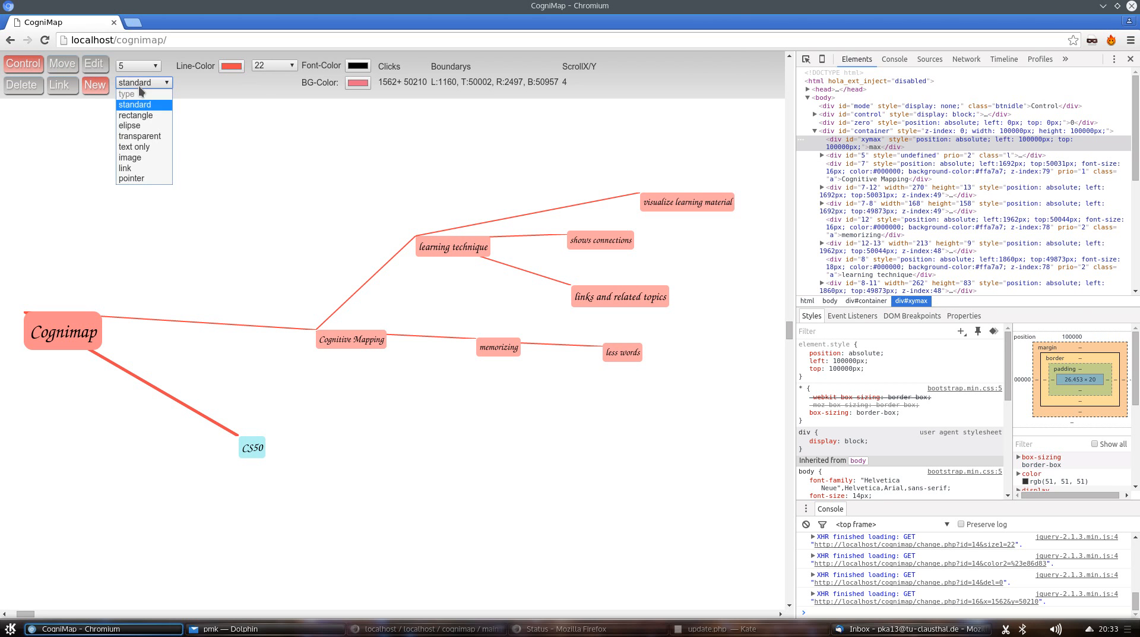
click(130, 157)
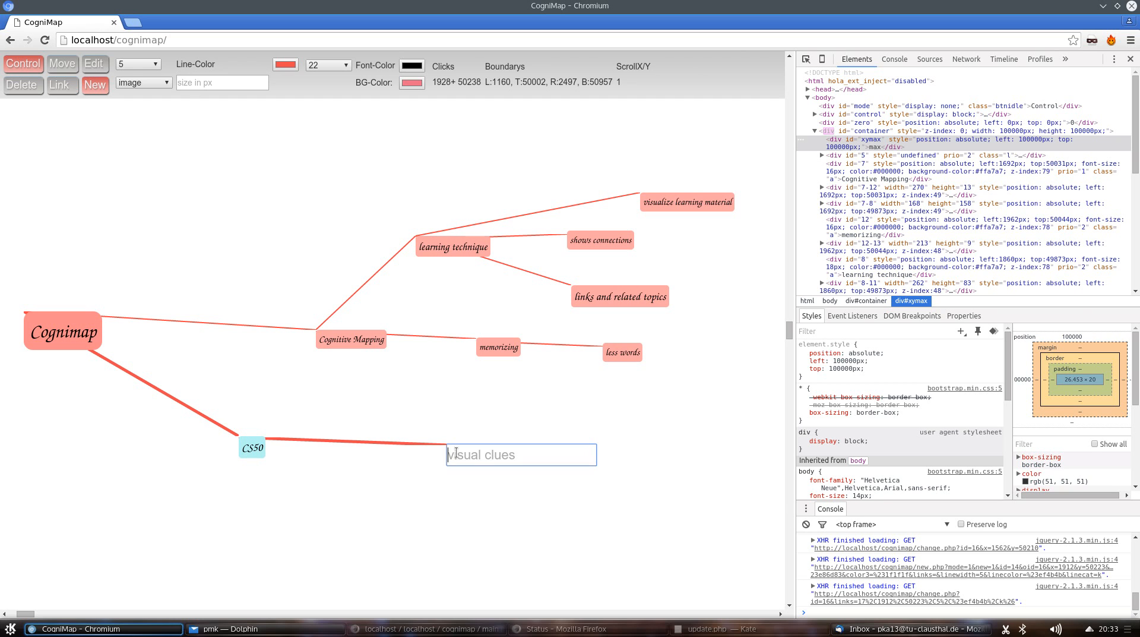
text(mond.j)
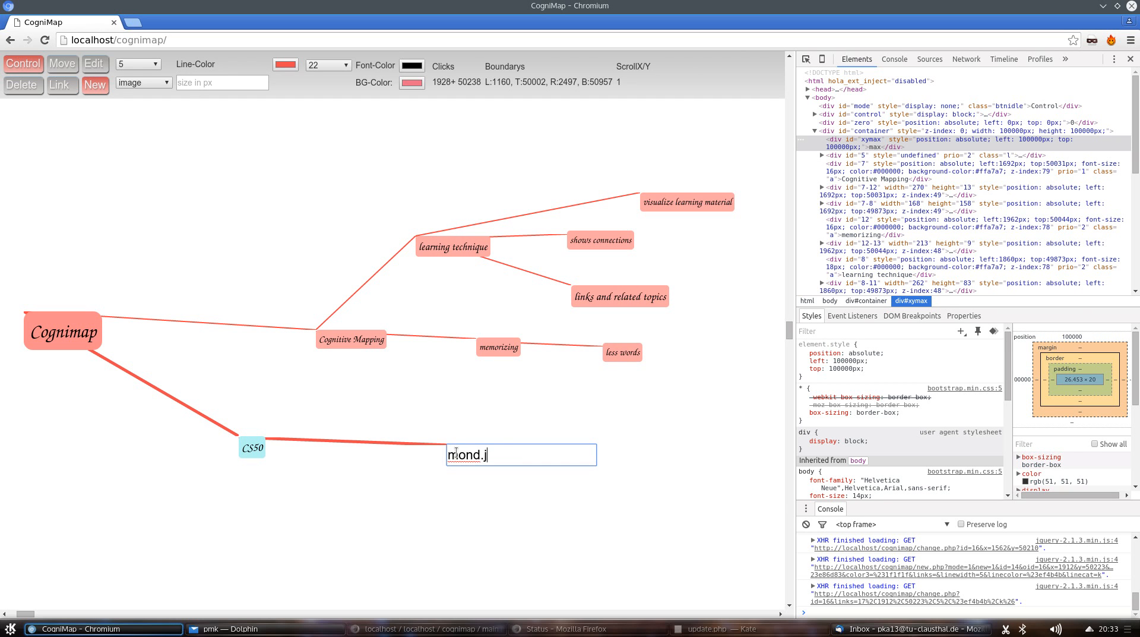